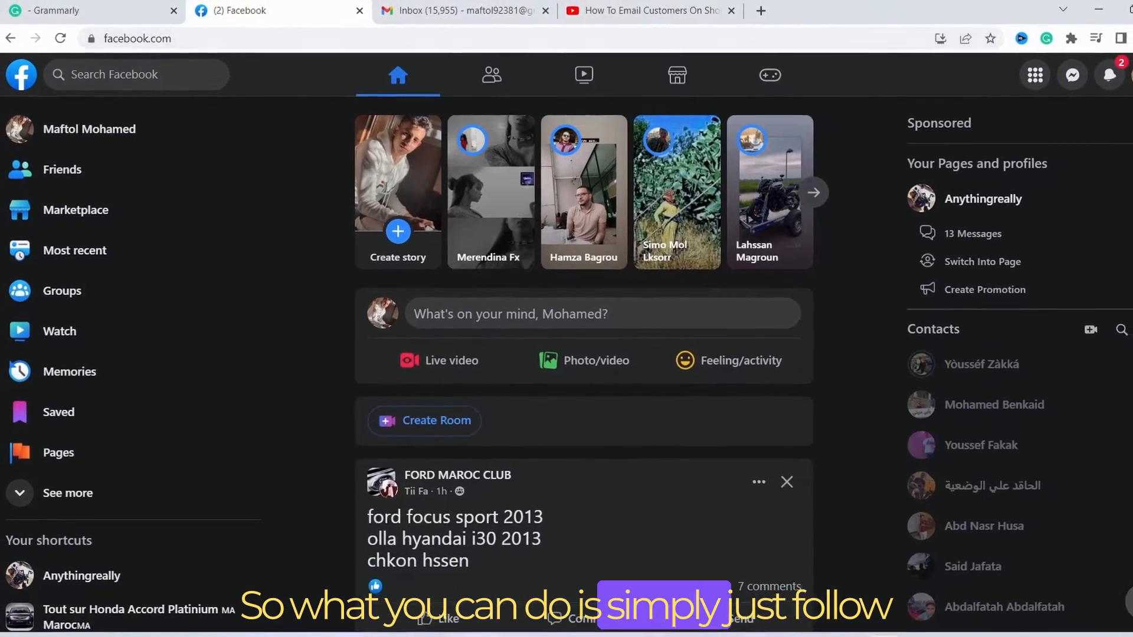
# Step: Open the account menu from the profile picture at the top right of the home feed
pyautogui.click(1108, 74)
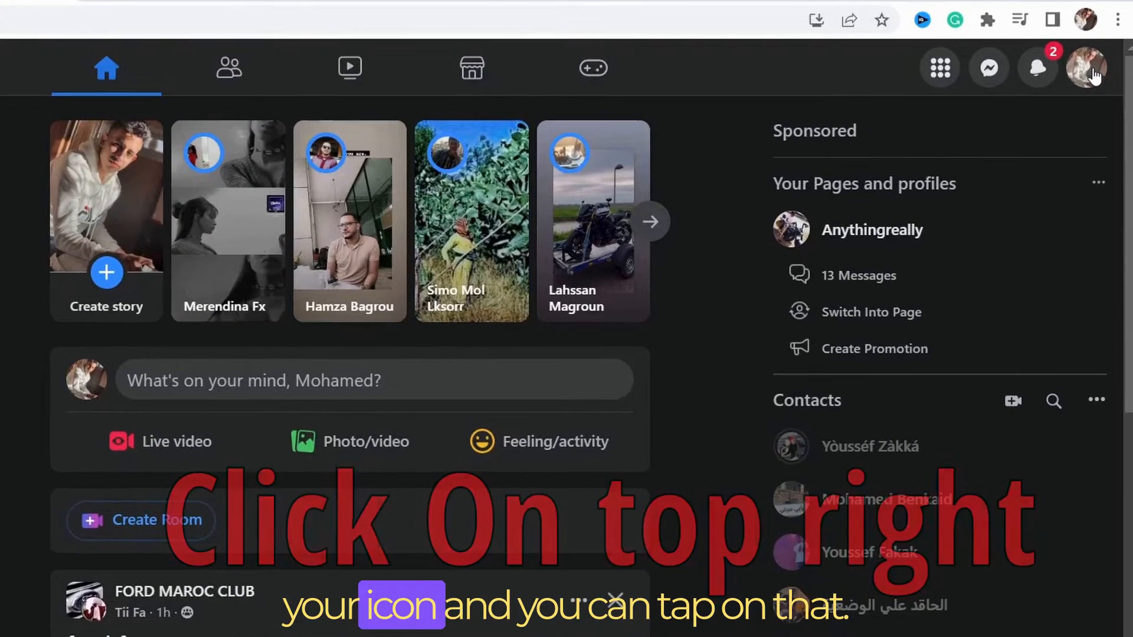
pyautogui.click(1087, 68)
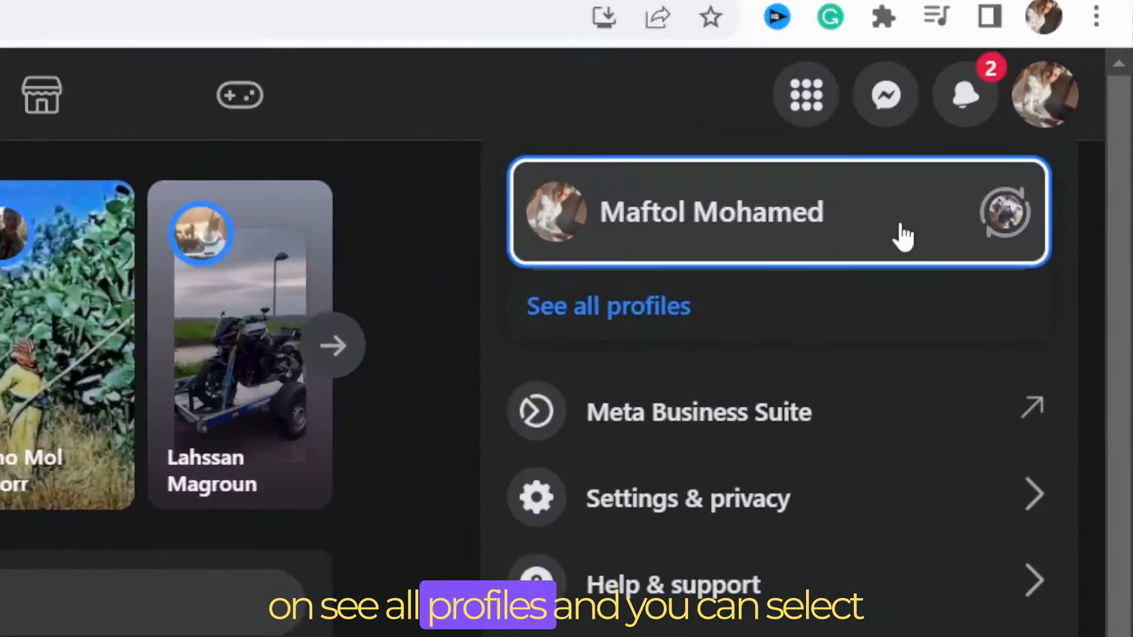
pyautogui.moveTo(606, 317)
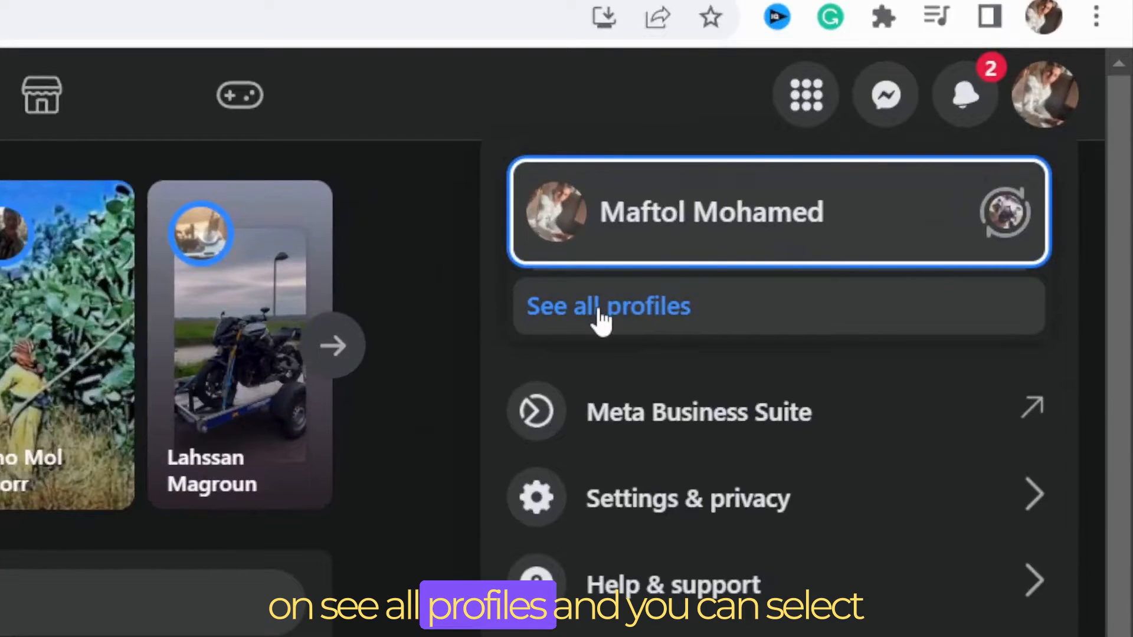
# Step: Show all profiles and switch into the Anythingreally Page
pyautogui.click(608, 306)
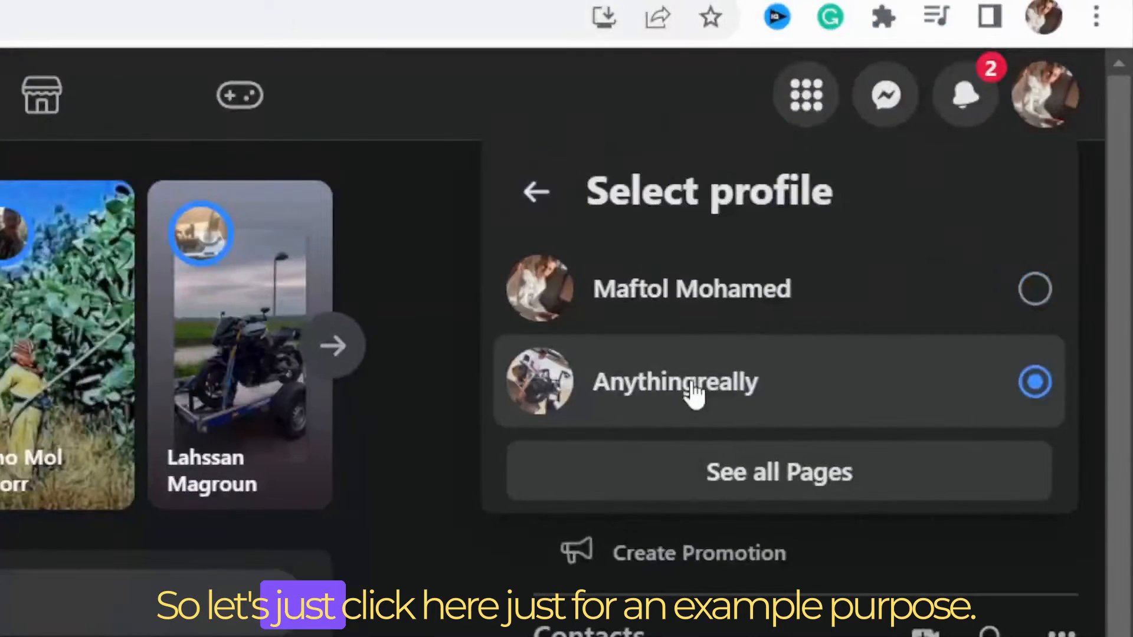
pyautogui.click(675, 382)
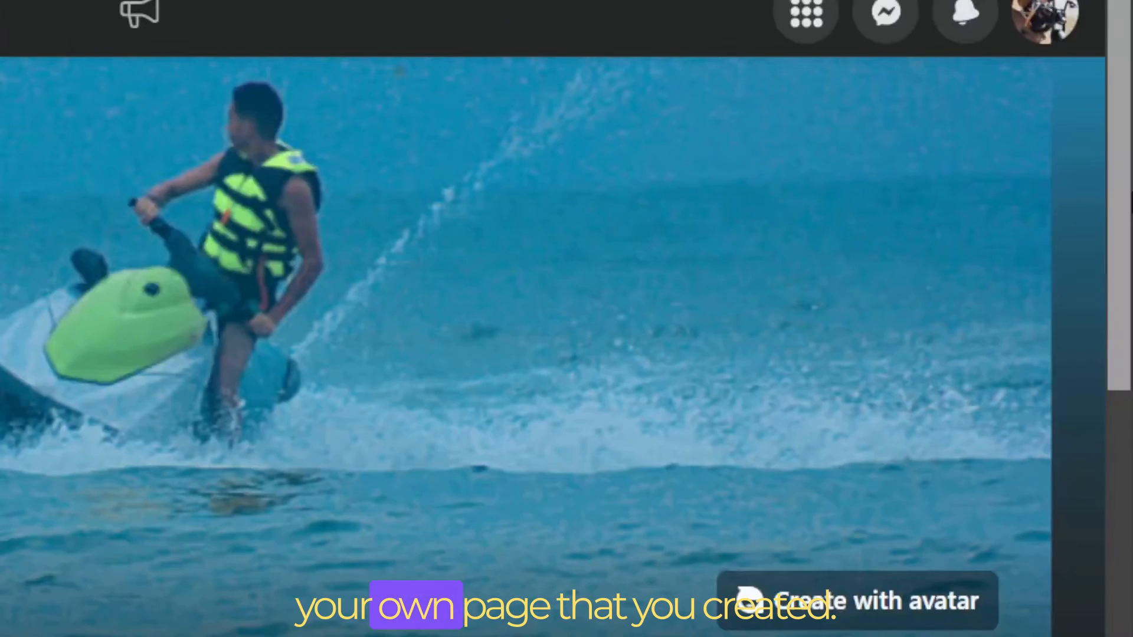
pyautogui.scroll(-3)
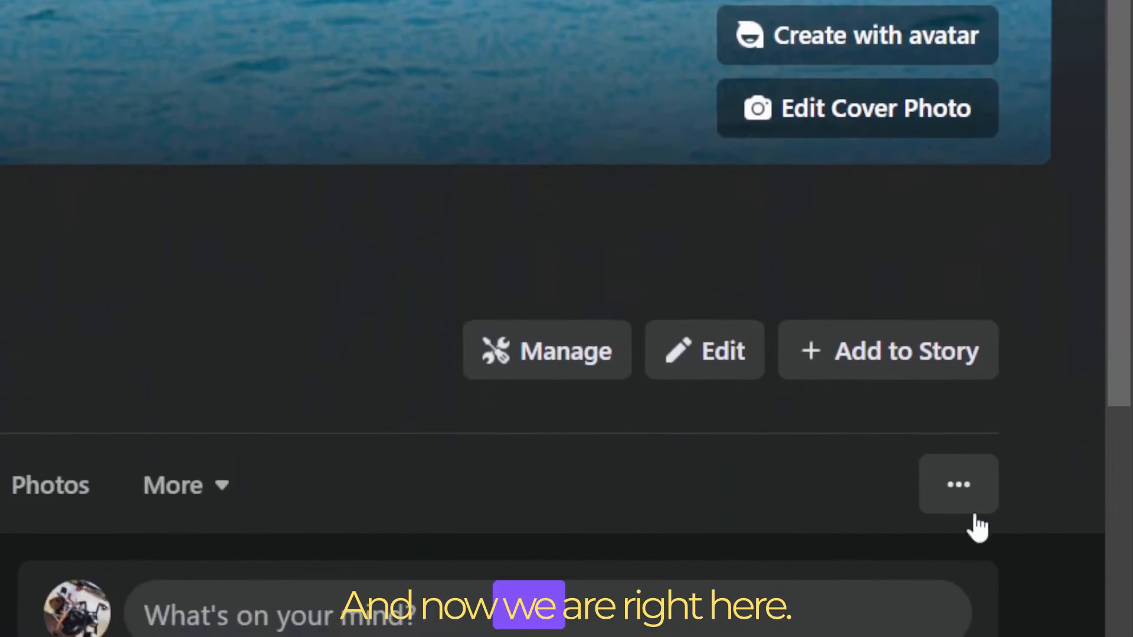
pyautogui.click(959, 484)
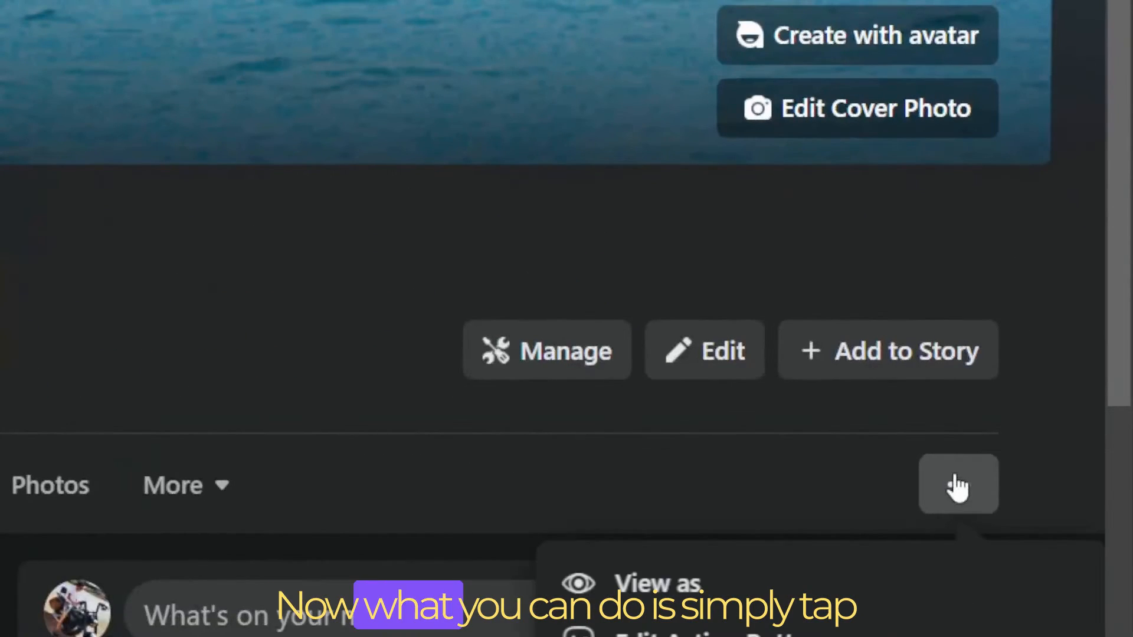
pyautogui.click(959, 484)
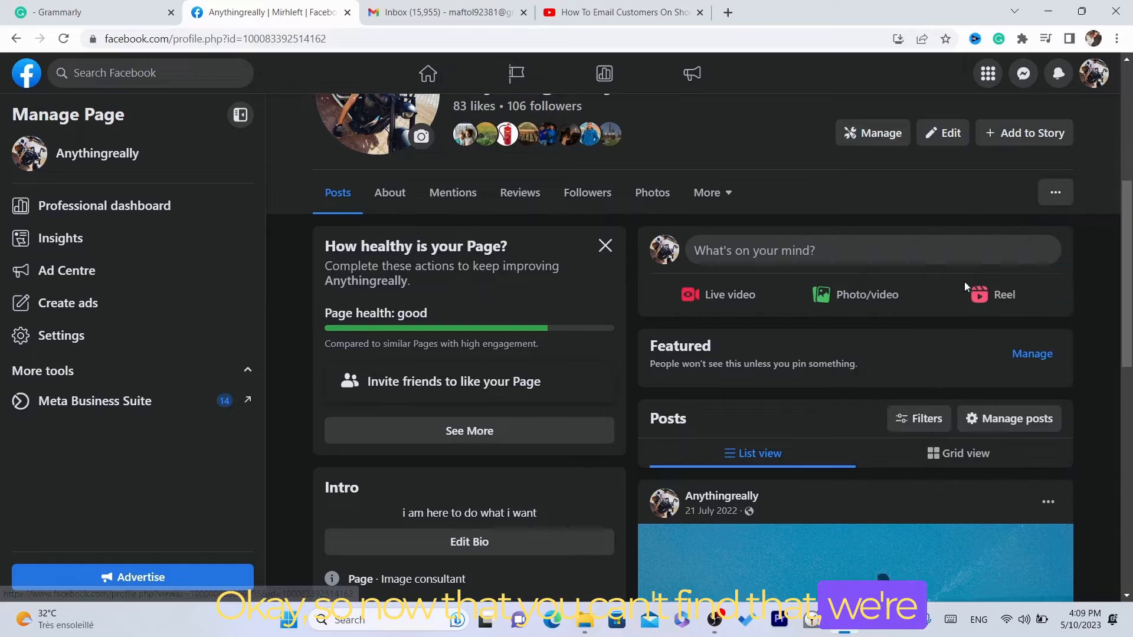
# Step: Start a problem report via Help & support in the account menu
pyautogui.click(1093, 73)
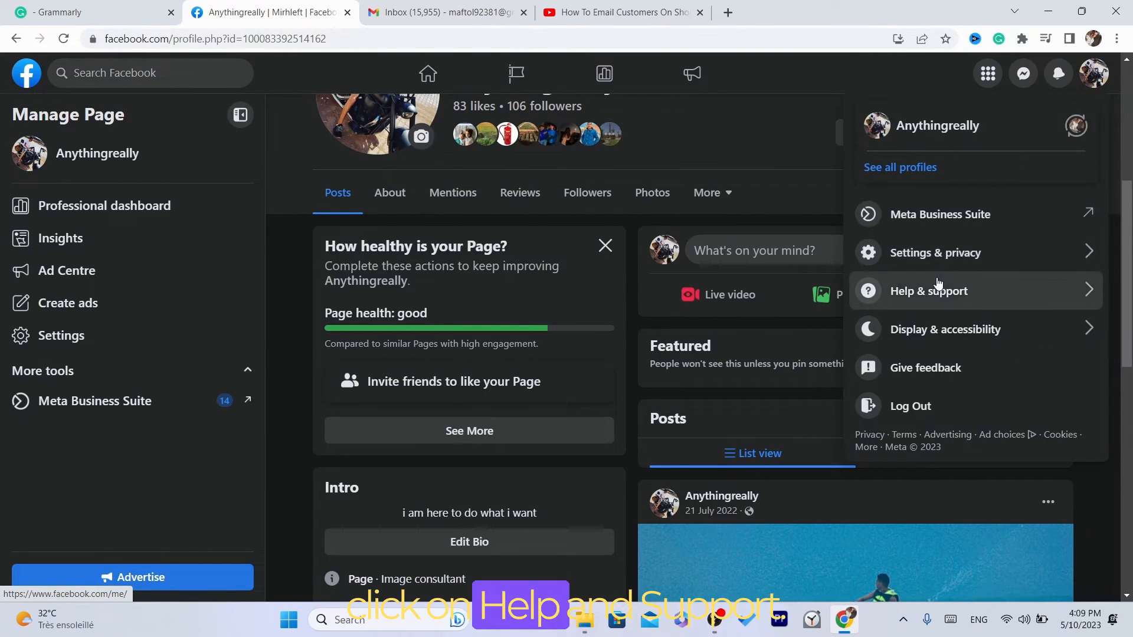
pyautogui.click(929, 291)
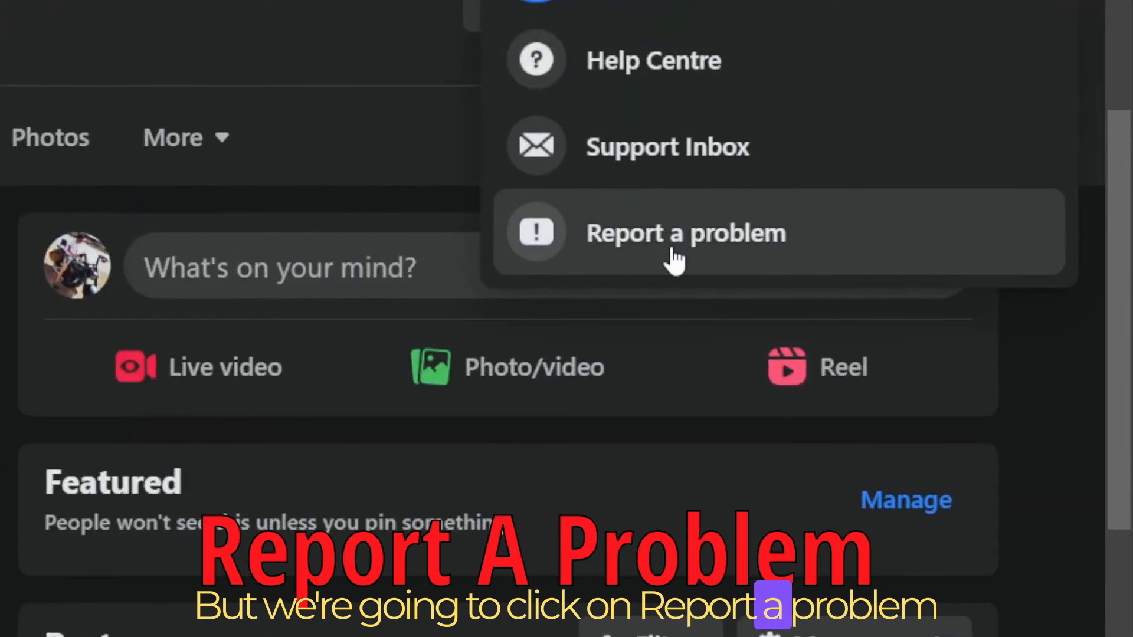
pyautogui.click(685, 232)
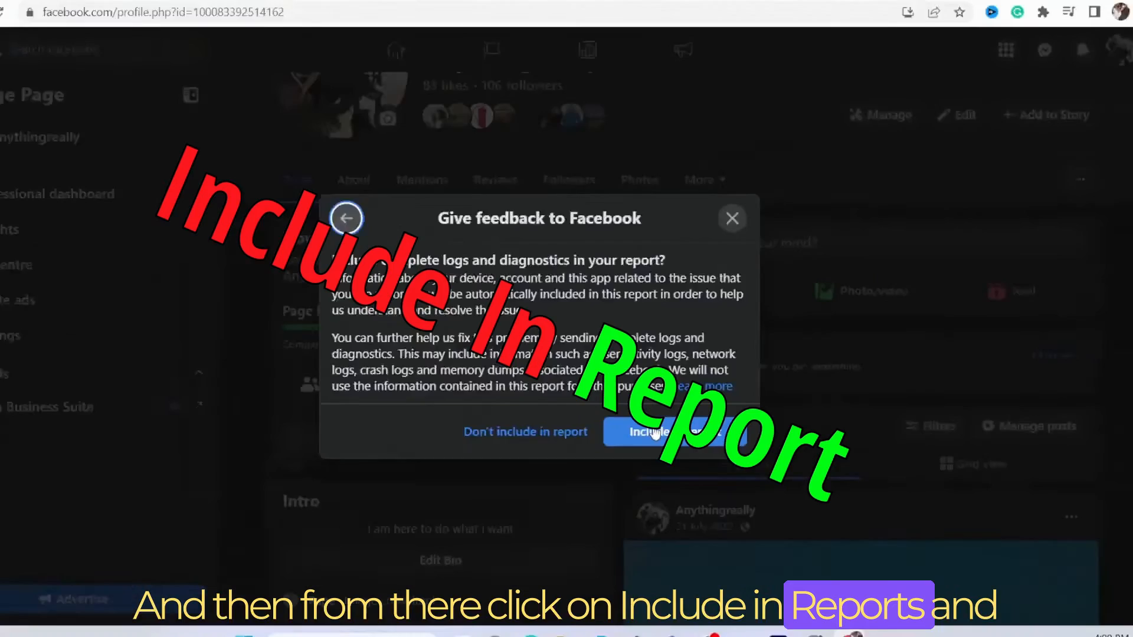
# Step: Include logs and diagnostics and choose Pages as the area to improve
pyautogui.click(647, 432)
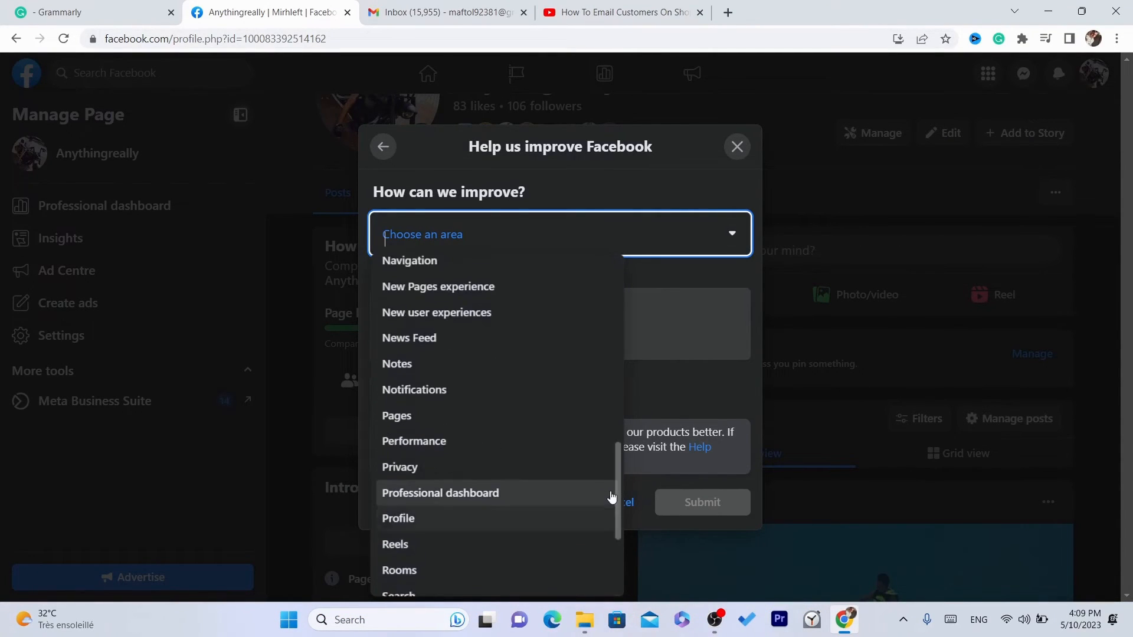
pyautogui.click(397, 416)
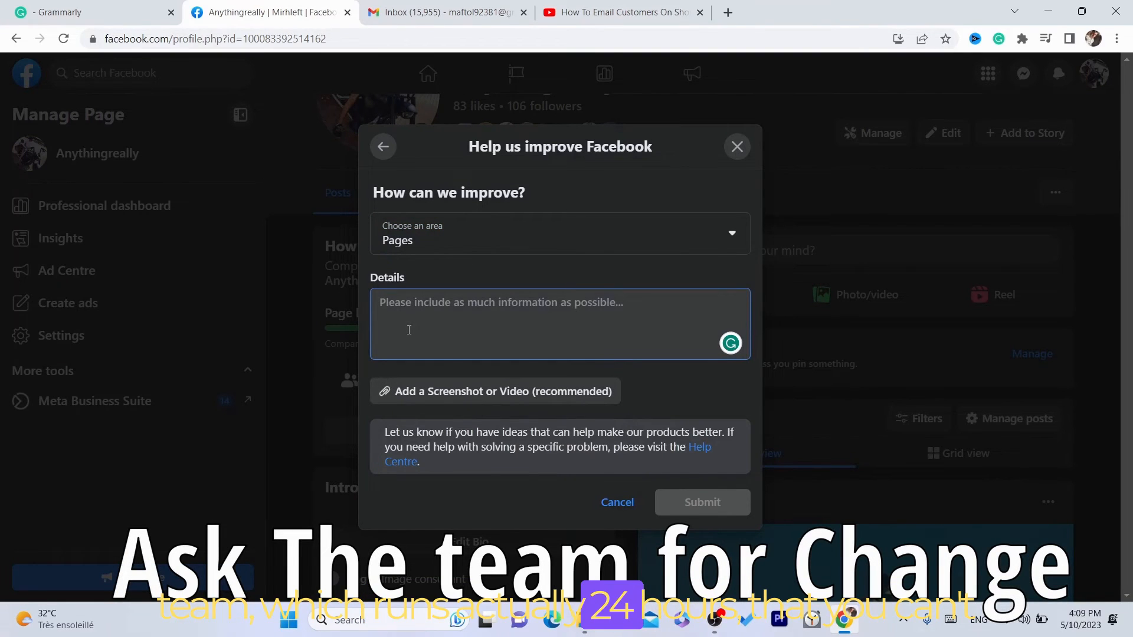
# Step: Enter the details message 'hi i would like to switch to classic'
pyautogui.write('hi i c')
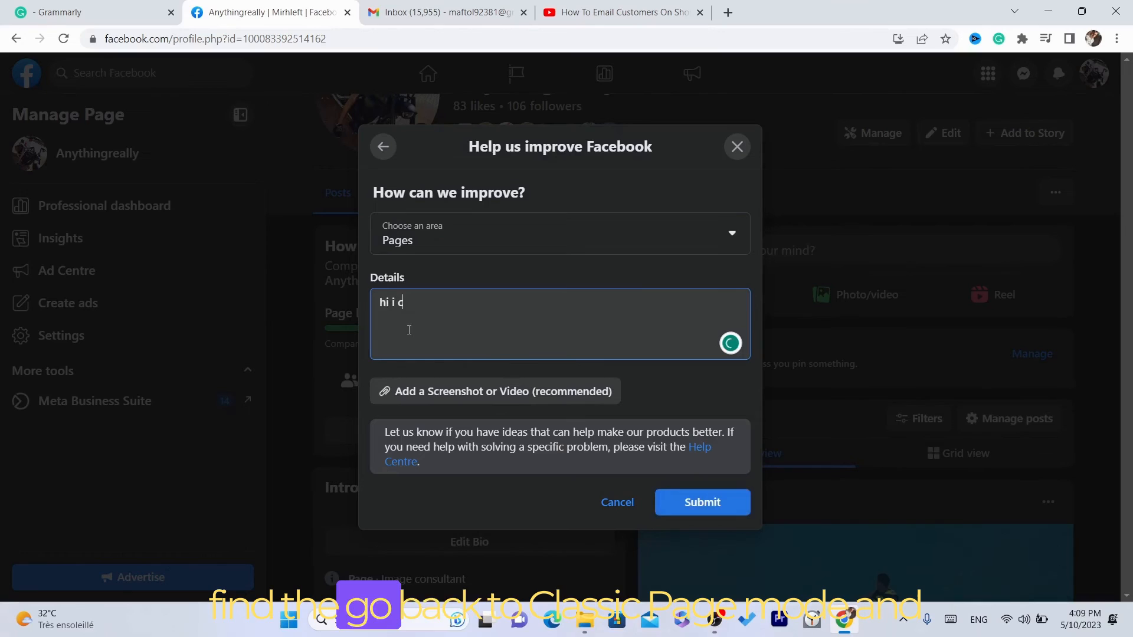
pyautogui.write('woi')
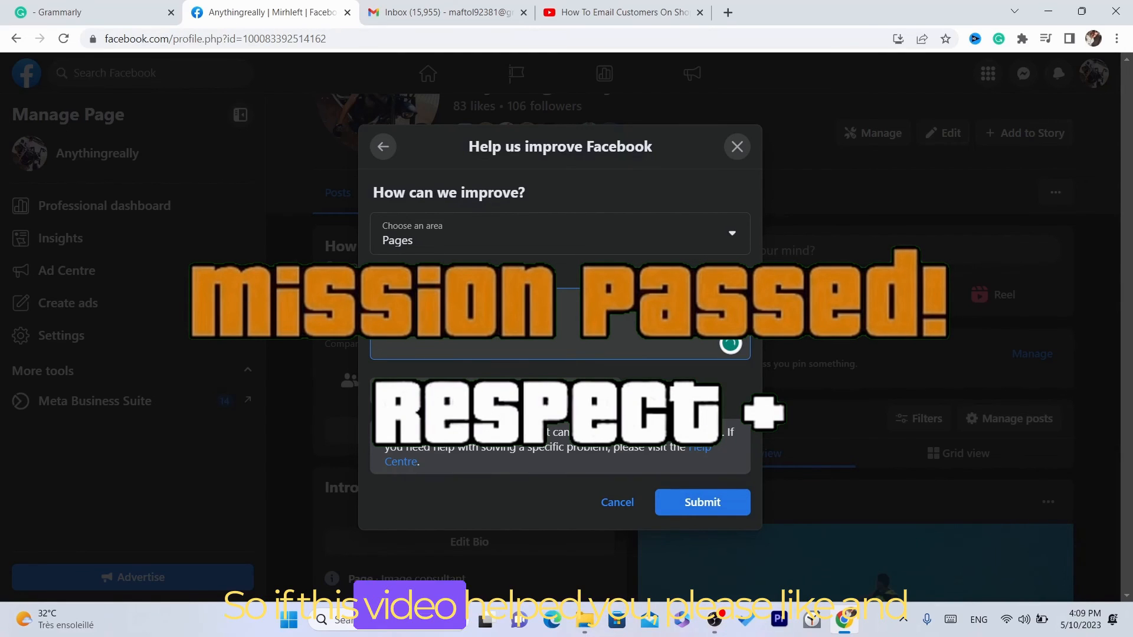
pyautogui.write('hi i would like to switch to classic')
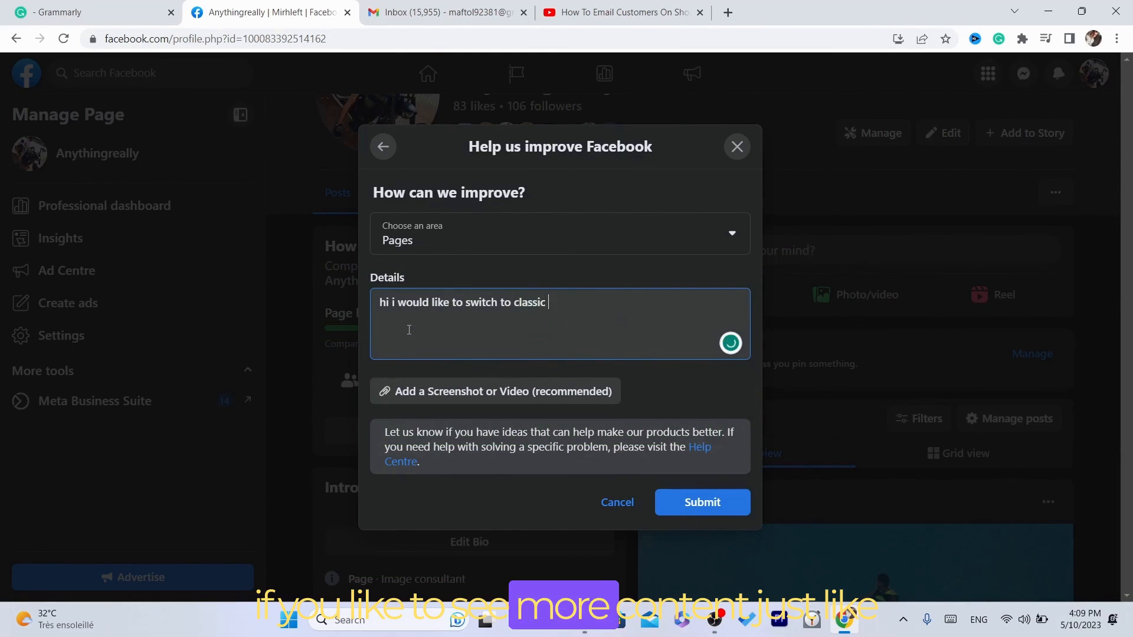